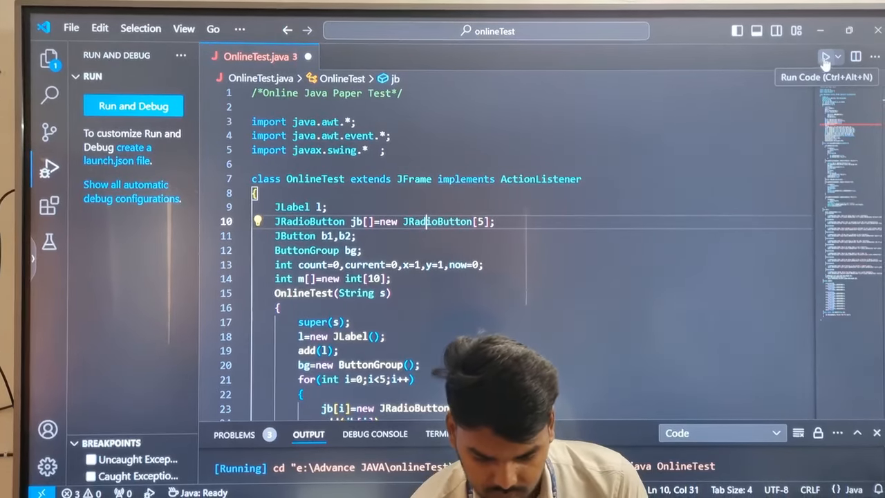
Compile and launch OnlineTest.java with the Run Code button.
{"action": "left_click", "coordinate": [826, 57]}
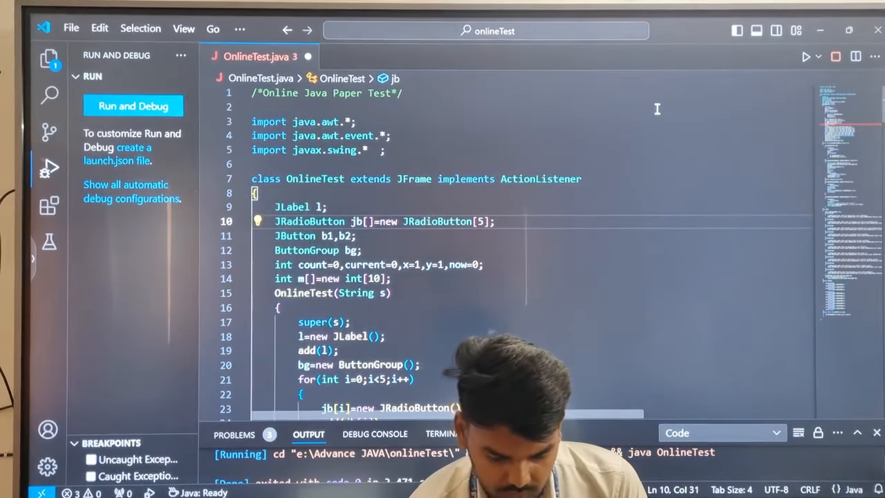
Choose 'arr' for Que1 and advance with Next to question 2.
{"action": "left_click", "coordinate": [805, 57]}
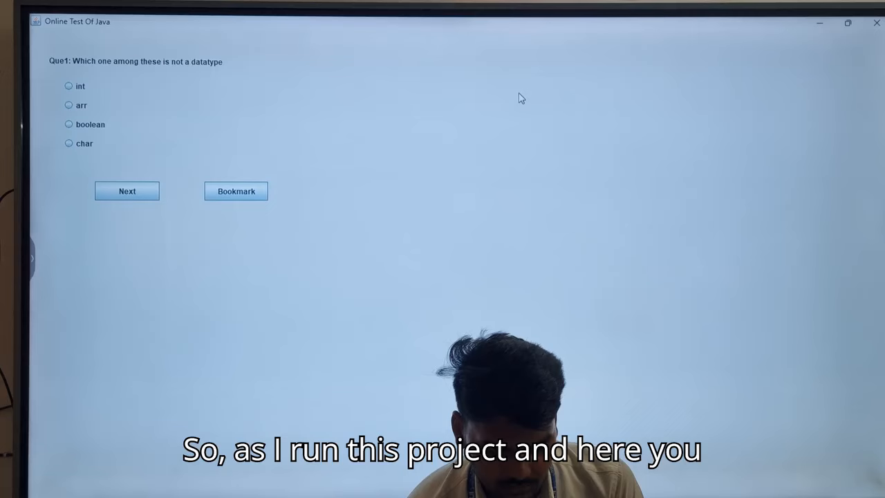
{"action": "mouse_move", "coordinate": [469, 185]}
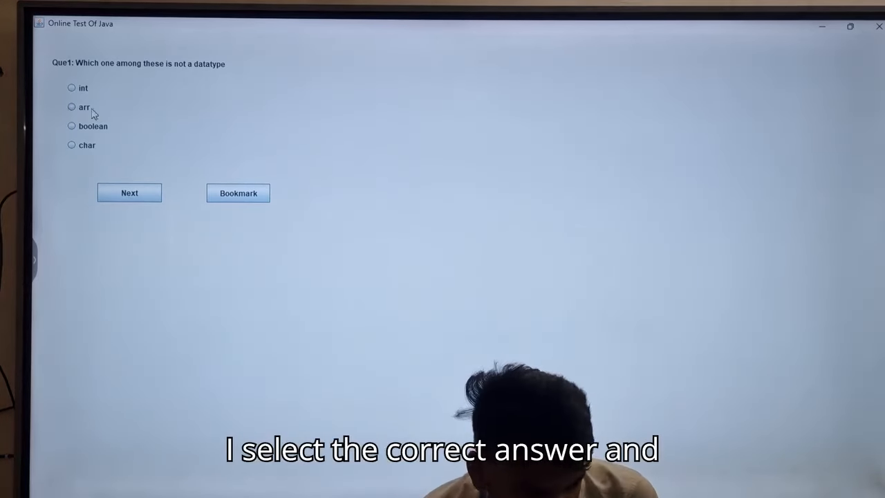
{"action": "left_click", "coordinate": [72, 107]}
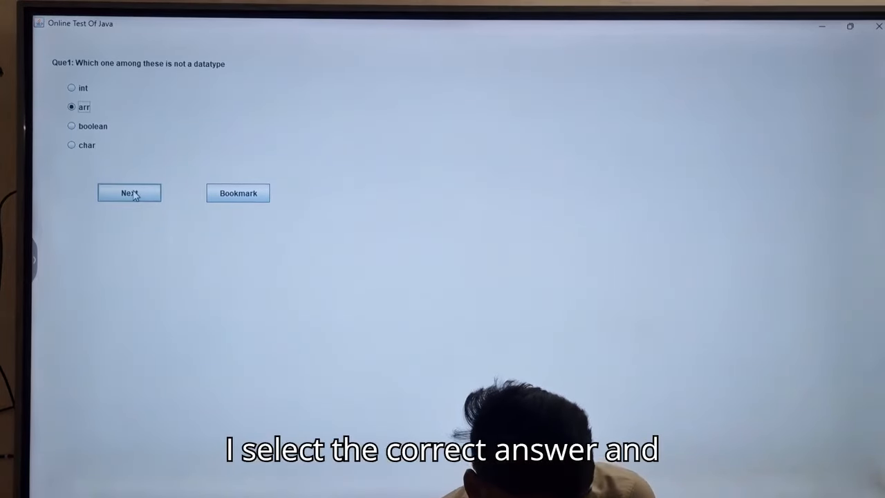
{"action": "left_click", "coordinate": [130, 194]}
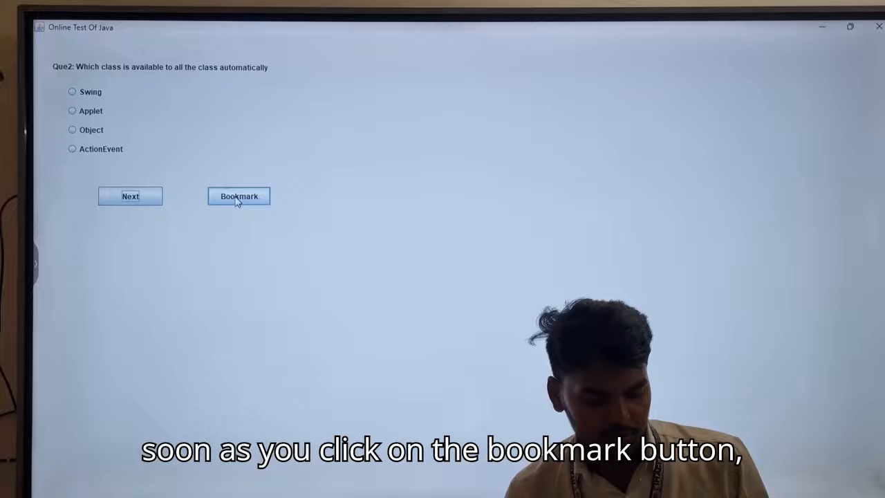
Bookmark question 2, creating the Bookmark1 entry.
{"action": "left_click", "coordinate": [238, 197]}
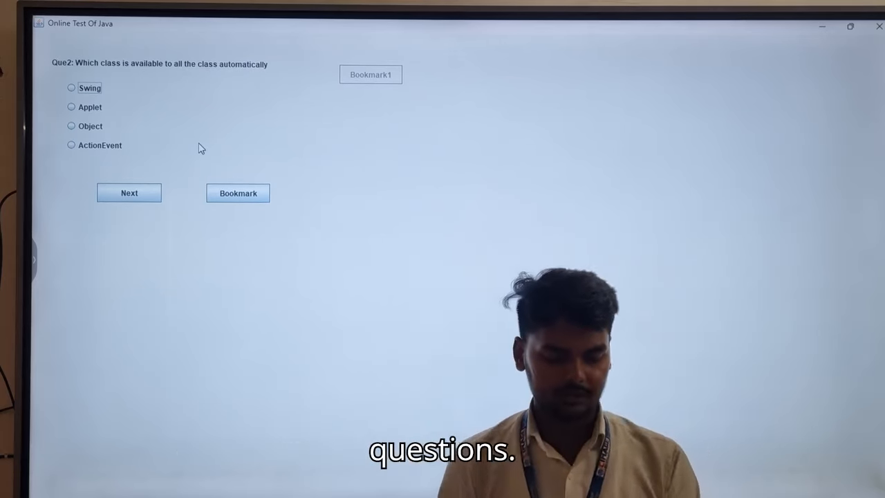
Choose Applet for Que2, then advance through the questions to Que10 where Result is offered.
{"action": "left_click", "coordinate": [72, 108]}
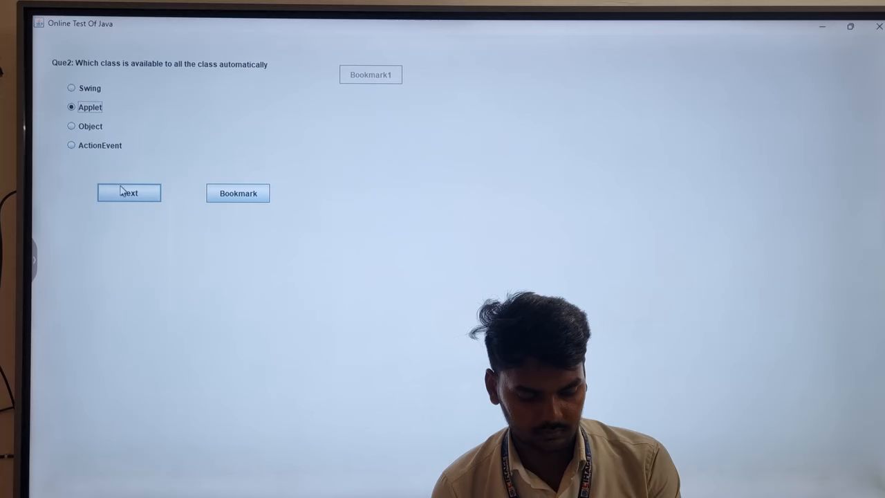
{"action": "left_click", "coordinate": [128, 194]}
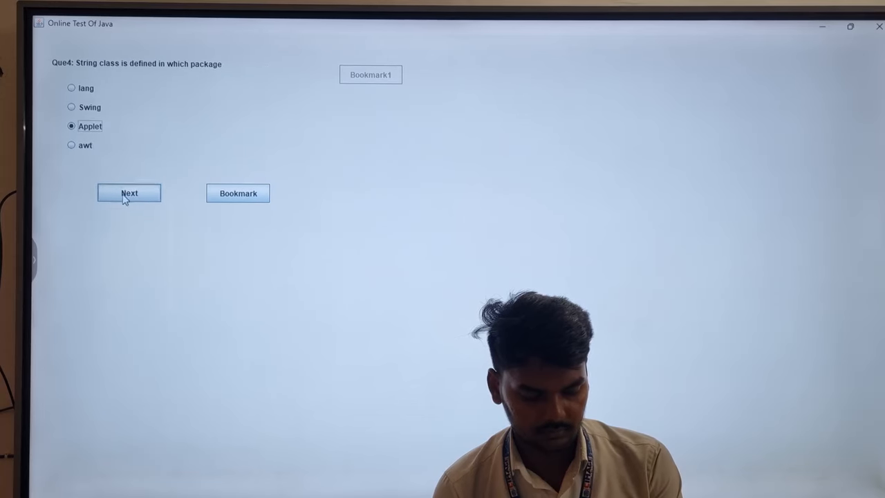
{"action": "left_click", "coordinate": [130, 193]}
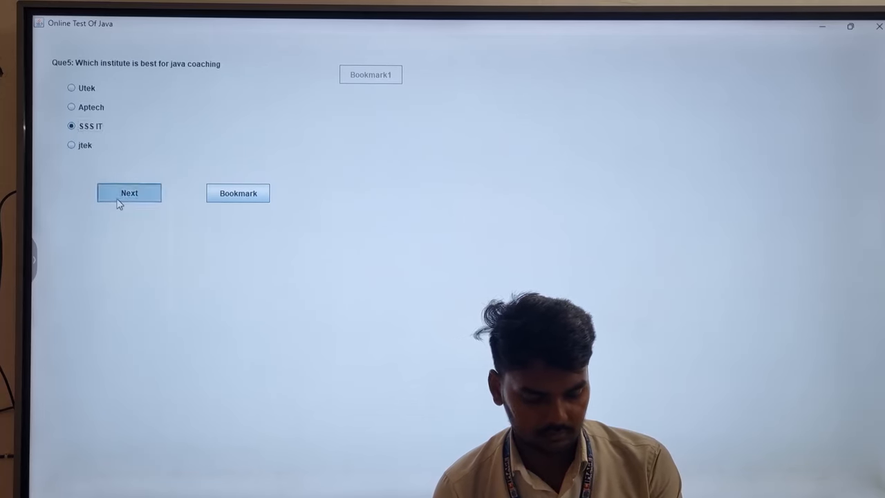
{"action": "left_click", "coordinate": [130, 193]}
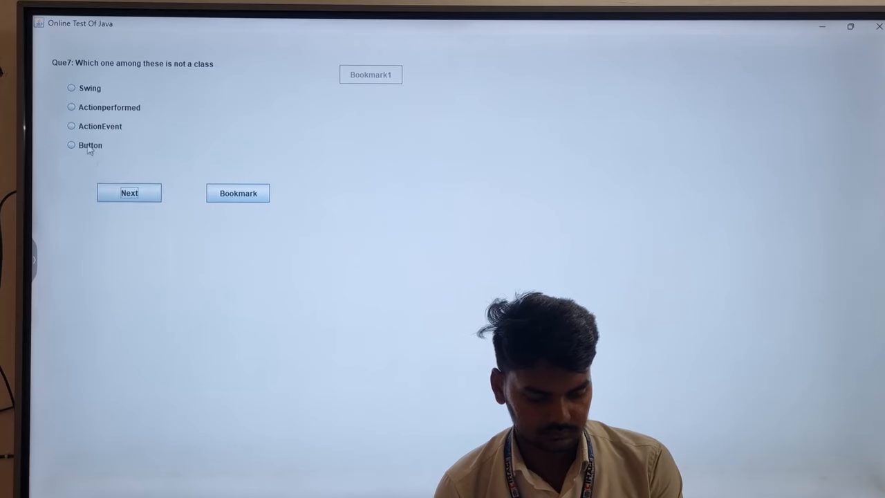
{"action": "left_click", "coordinate": [130, 192]}
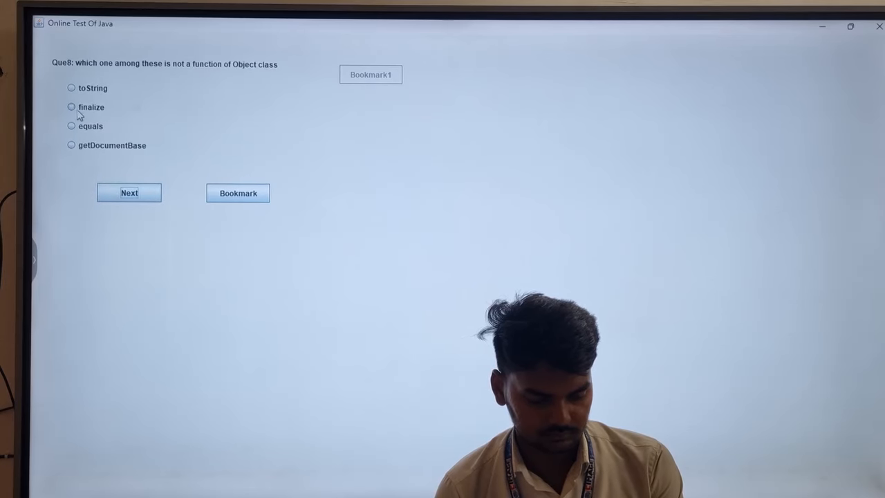
{"action": "left_click", "coordinate": [130, 193]}
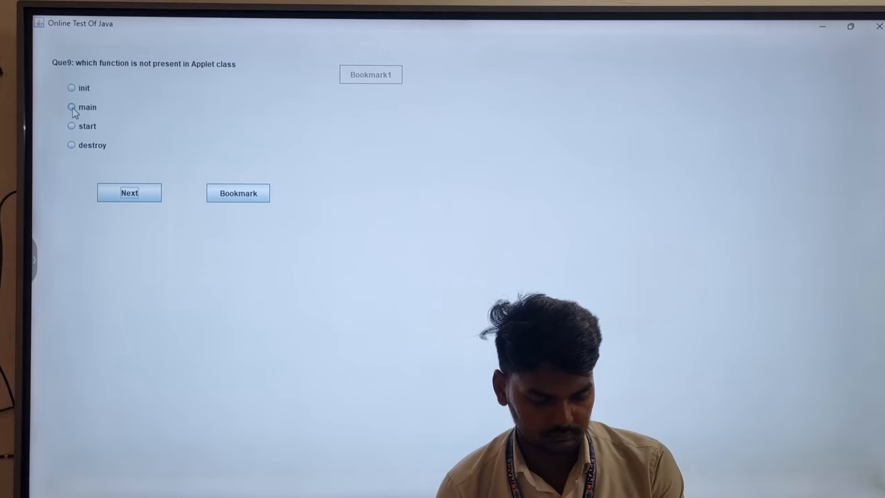
{"action": "left_click", "coordinate": [130, 193]}
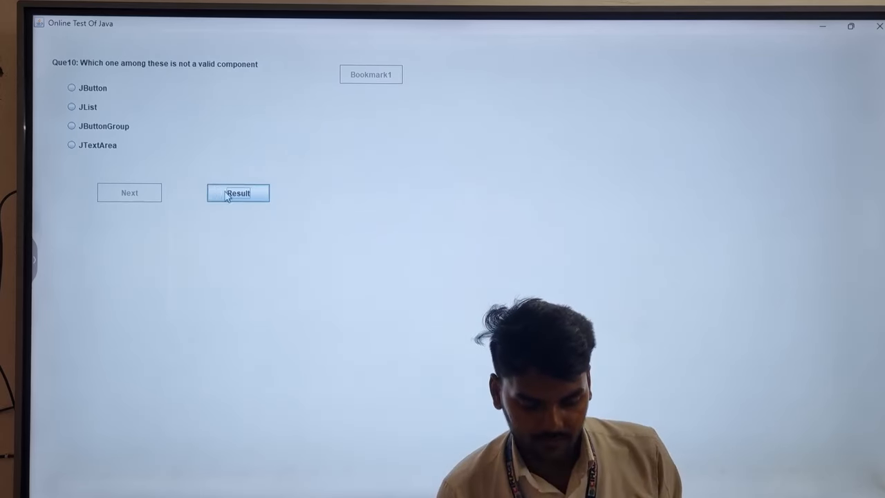
{"action": "left_click", "coordinate": [238, 194]}
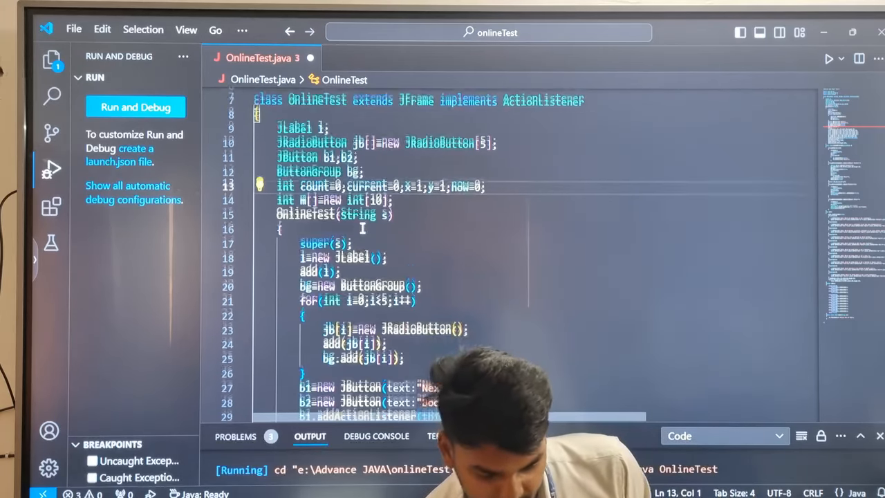
{"action": "mouse_move", "coordinate": [298, 130]}
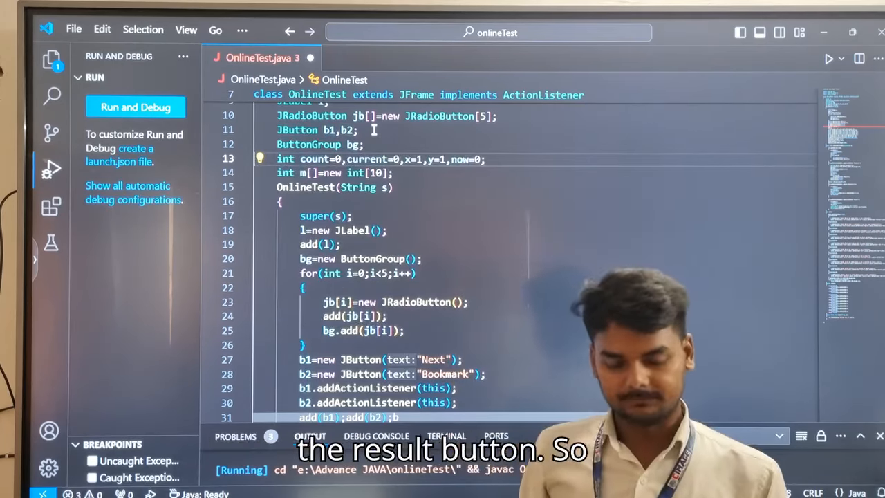
{"action": "scroll", "scroll_direction": "down", "scroll_amount": 3}
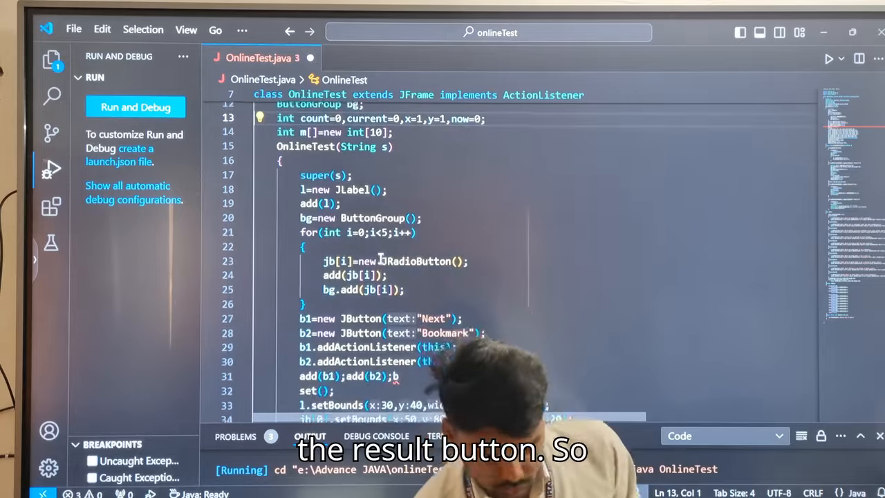
{"action": "scroll", "scroll_direction": "down", "scroll_amount": 3}
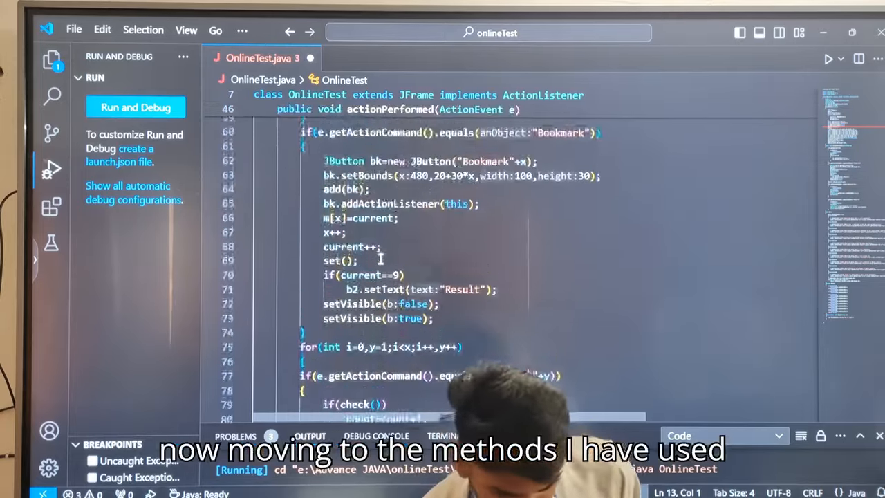
{"action": "scroll", "scroll_direction": "down", "scroll_amount": 3}
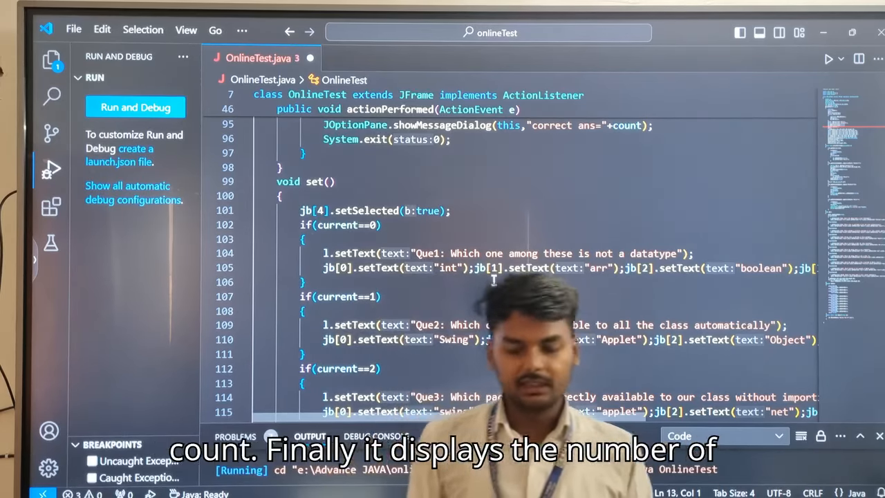
{"action": "scroll", "scroll_direction": "down", "scroll_amount": 3}
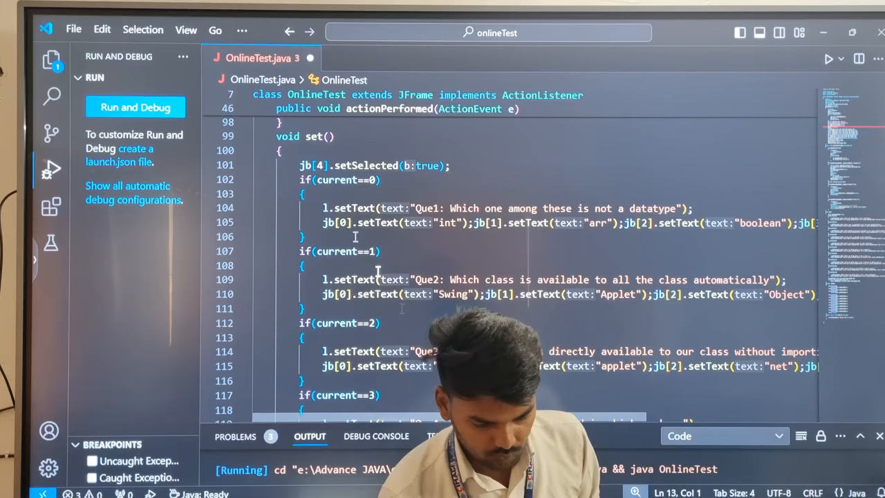
{"action": "mouse_move", "coordinate": [371, 166]}
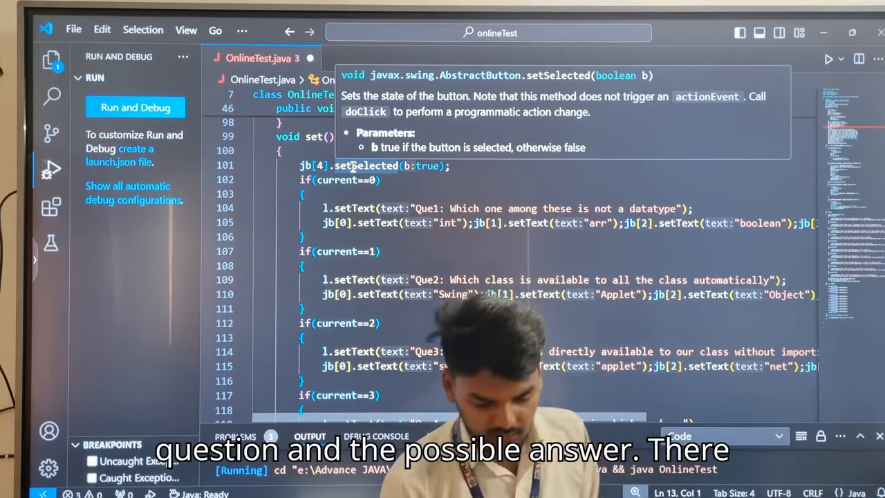
{"action": "scroll", "scroll_direction": "down", "scroll_amount": 3}
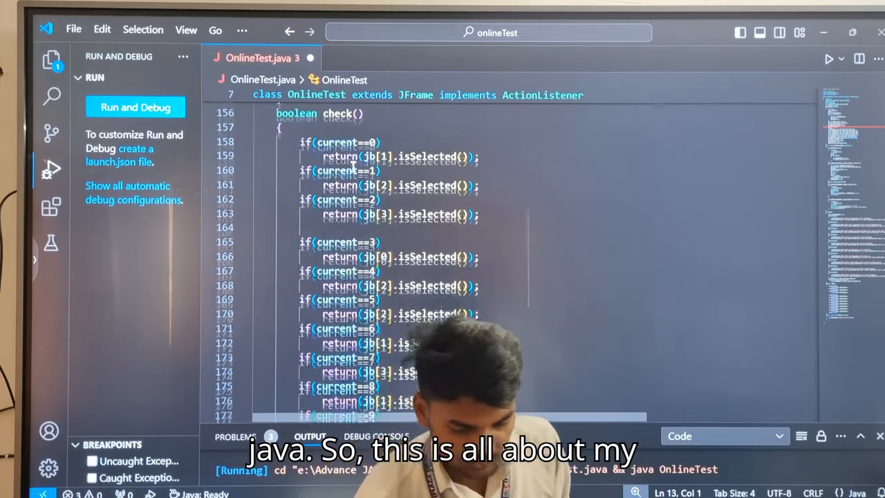
{"action": "scroll", "scroll_direction": "down", "scroll_amount": 3}
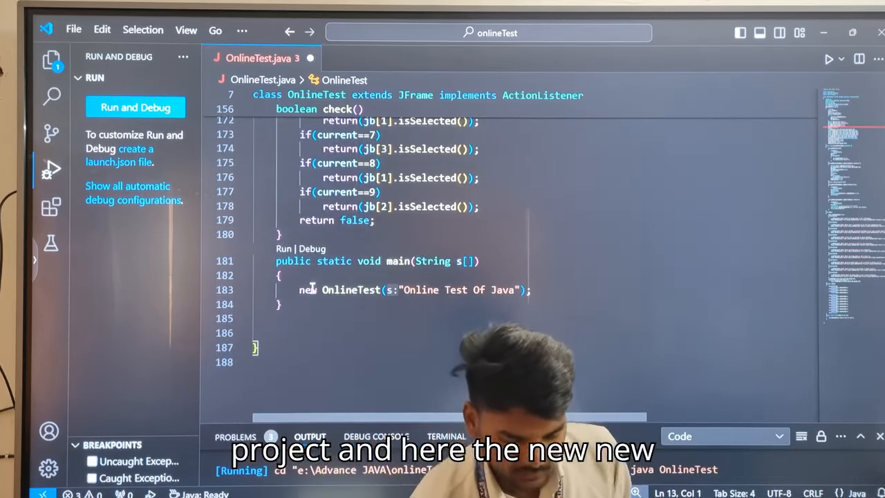
{"action": "mouse_move", "coordinate": [352, 291]}
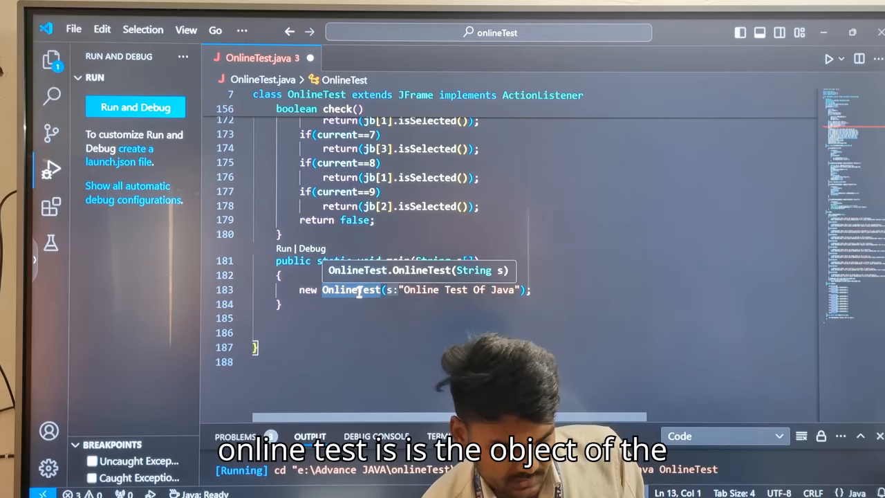